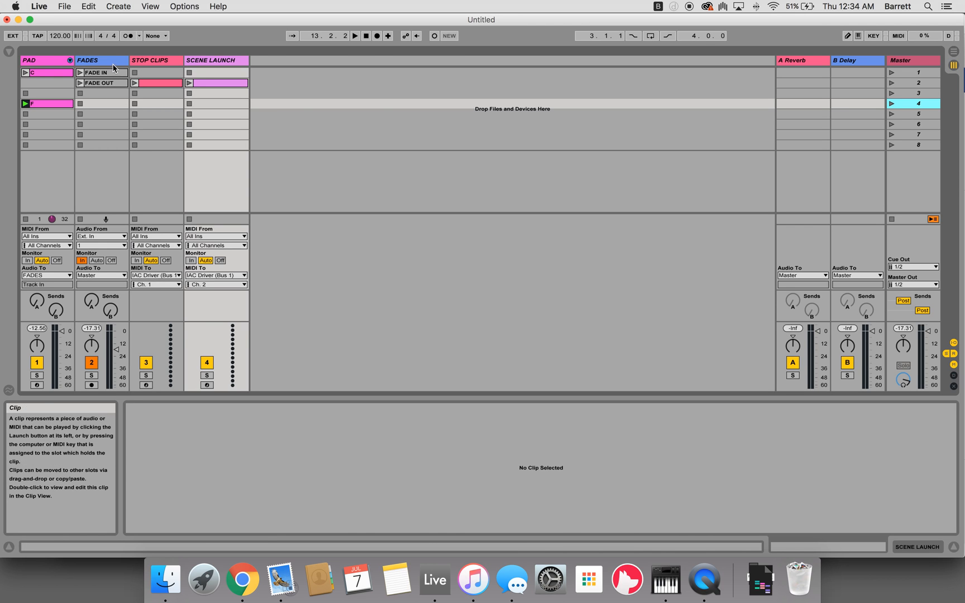
mouse_move(158, 136)
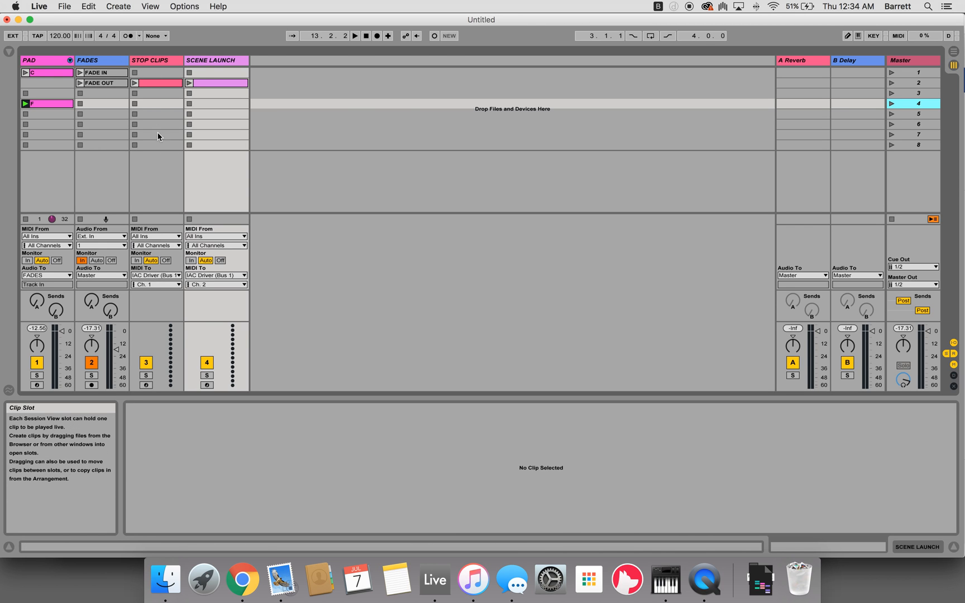
mouse_move(225, 129)
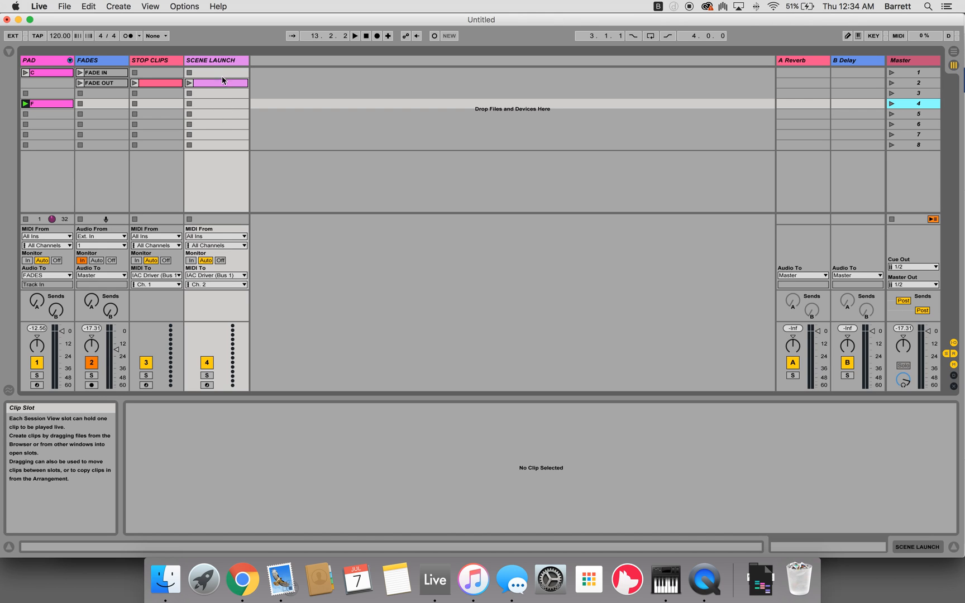
mouse_move(255, 84)
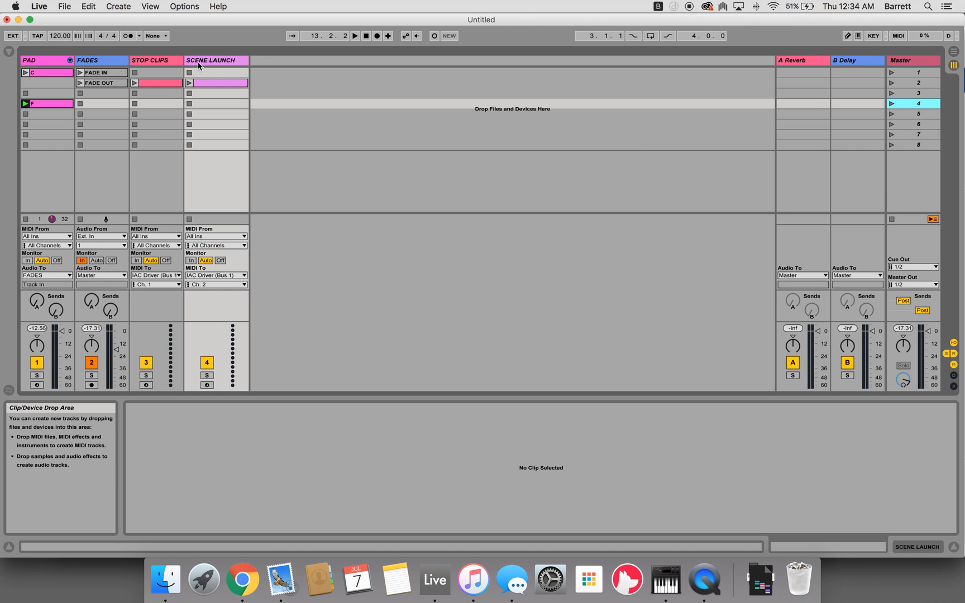
mouse_move(524, 407)
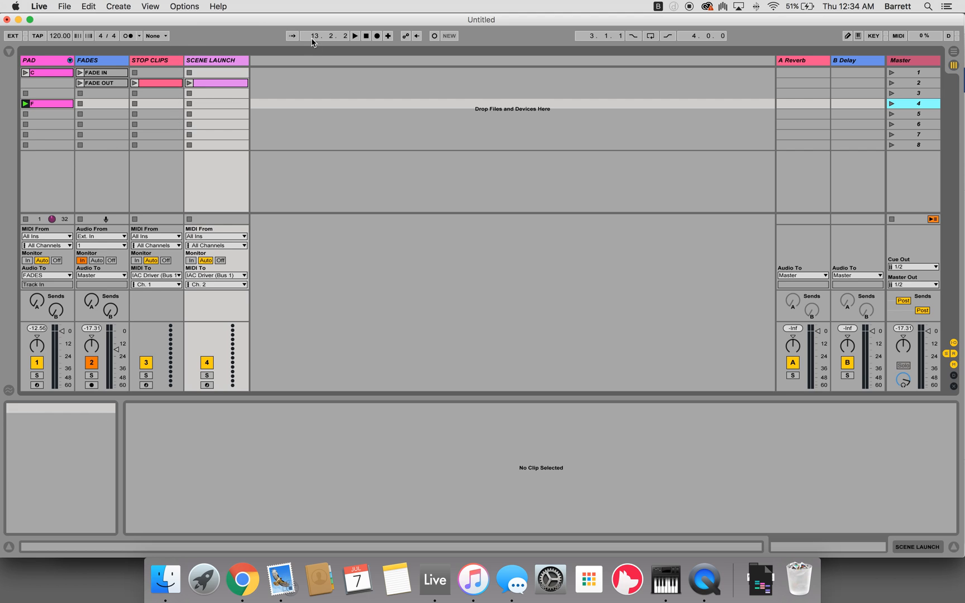
mouse_move(227, 131)
type("STOP")
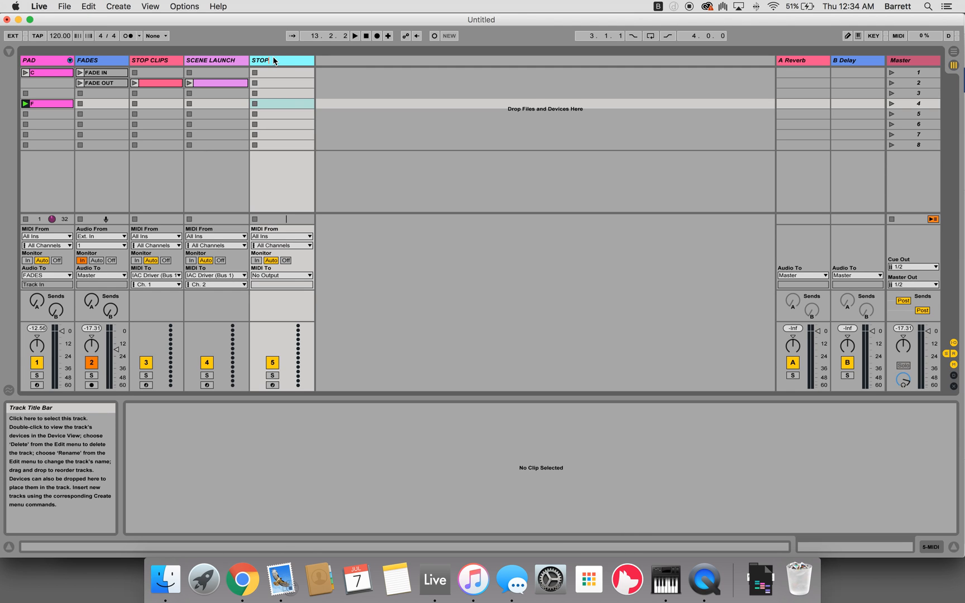
Open the new MIDI track's title bar context menu to rename it STOP.
right_click(272, 60)
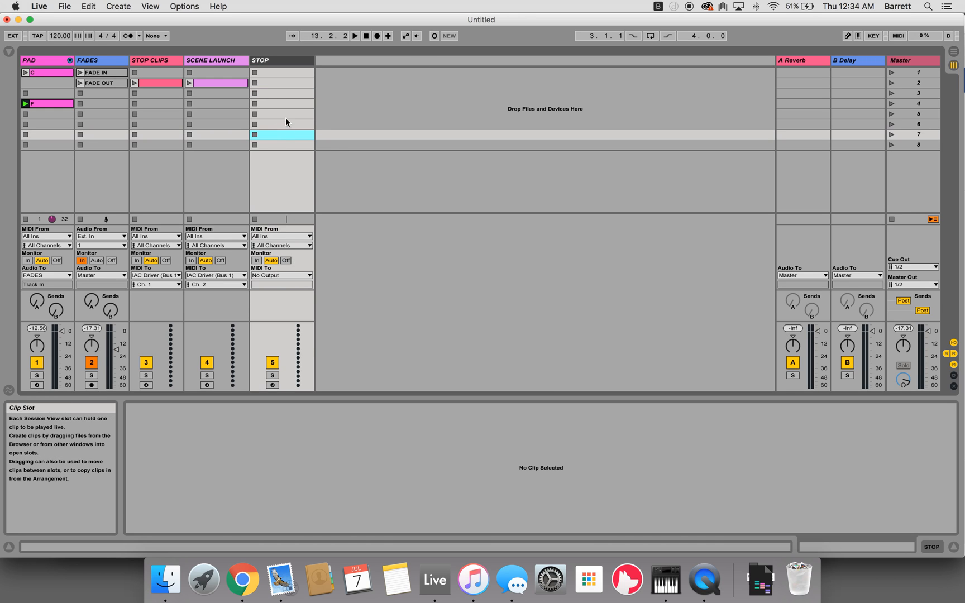
mouse_move(277, 94)
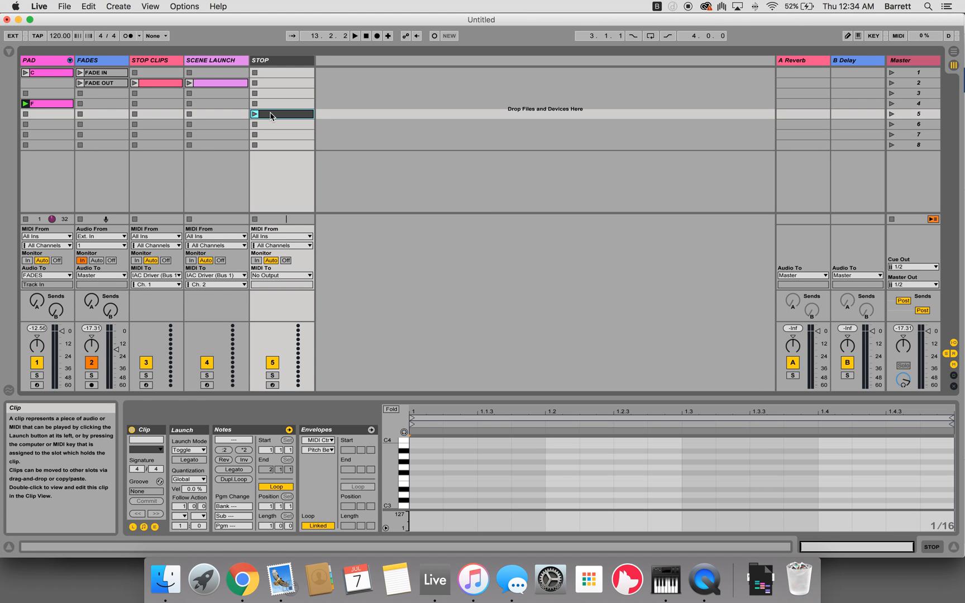
mouse_move(274, 276)
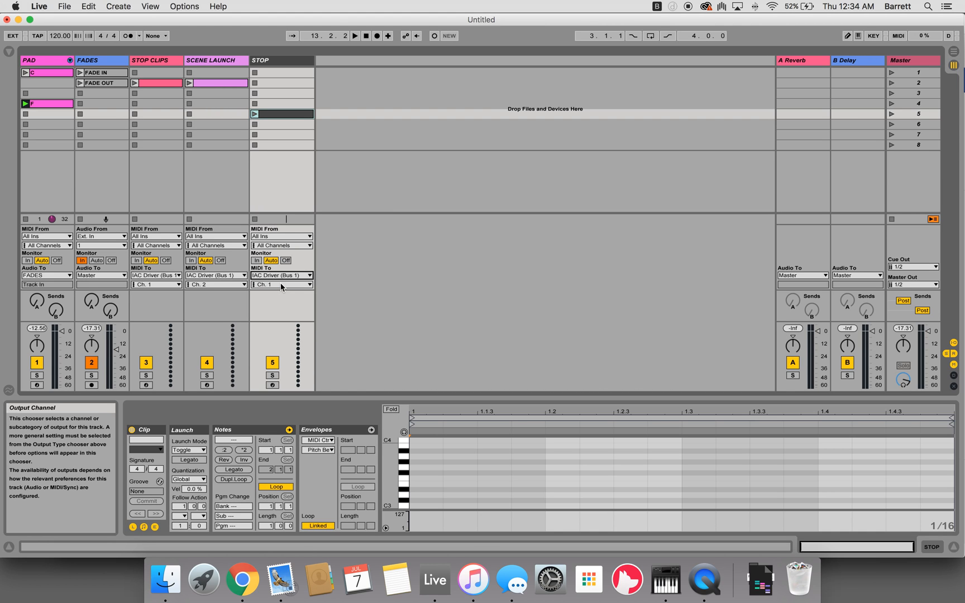
Send the STOP track's MIDI out on channel 3 and draw a C1 note in its clip.
left_click(281, 284)
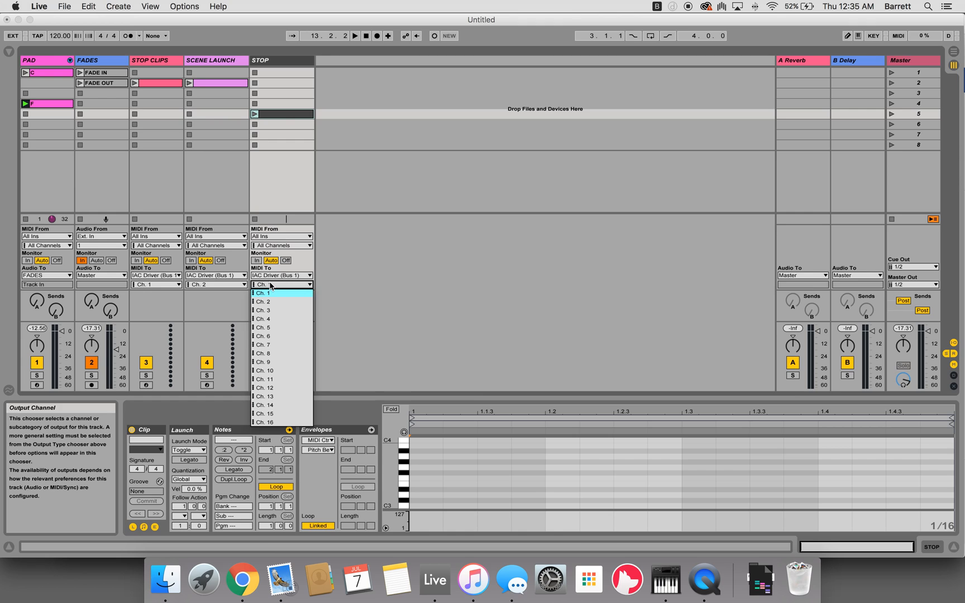
left_click(263, 310)
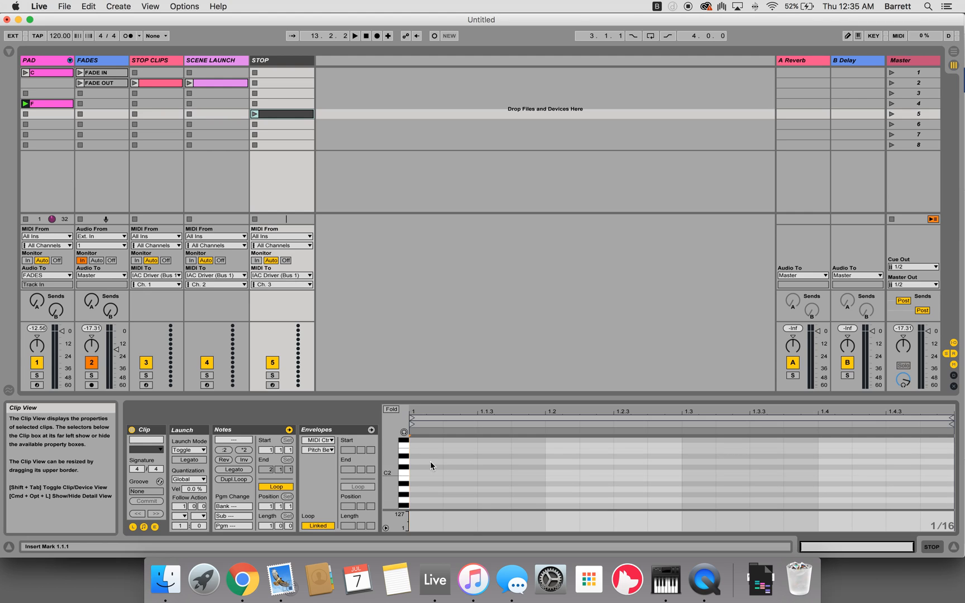
left_click(428, 474)
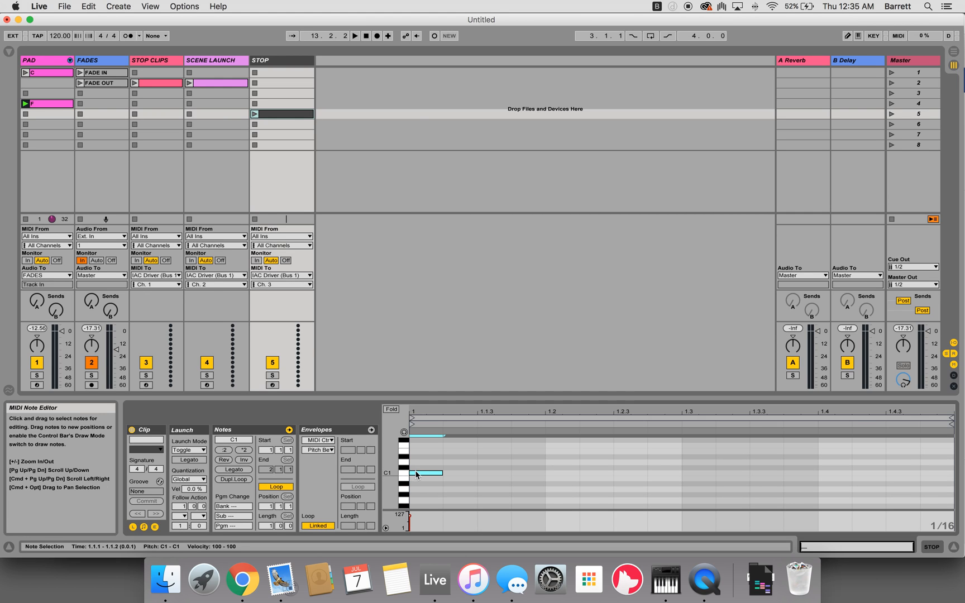
mouse_move(304, 305)
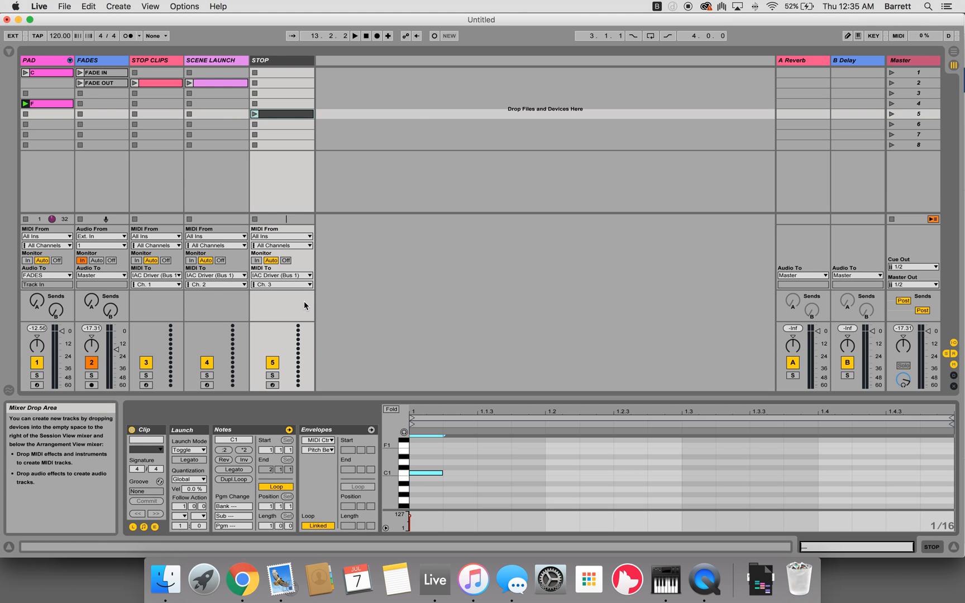
mouse_move(276, 118)
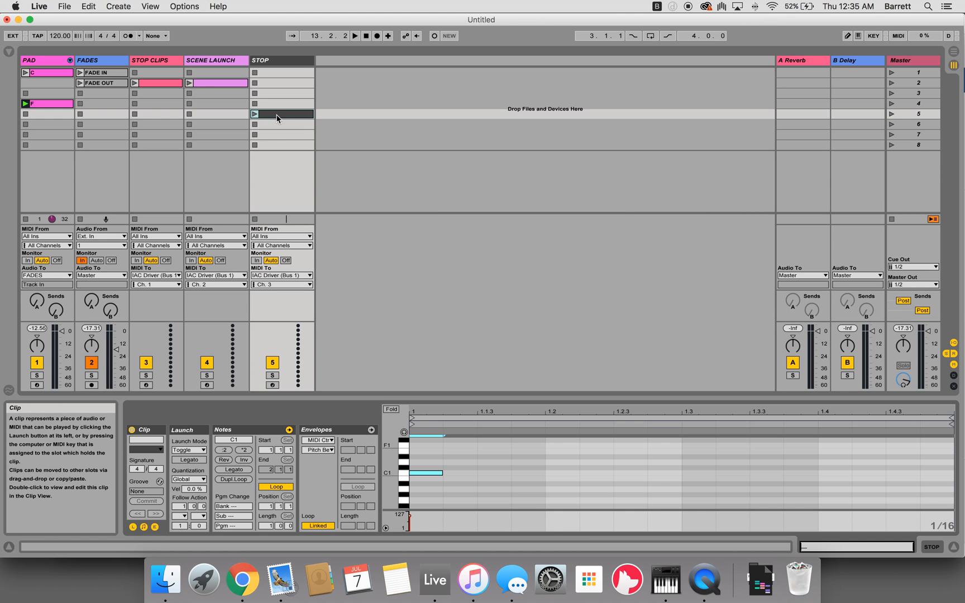
mouse_move(474, 98)
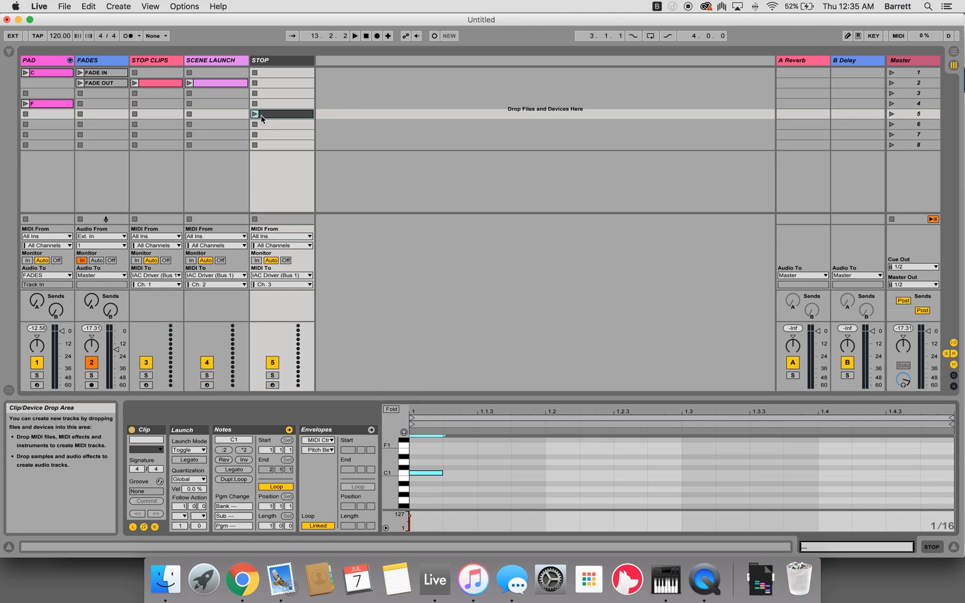
Launch the STOP clip to send C1, then exit MIDI Map Mode to assign transport stop.
left_click(254, 114)
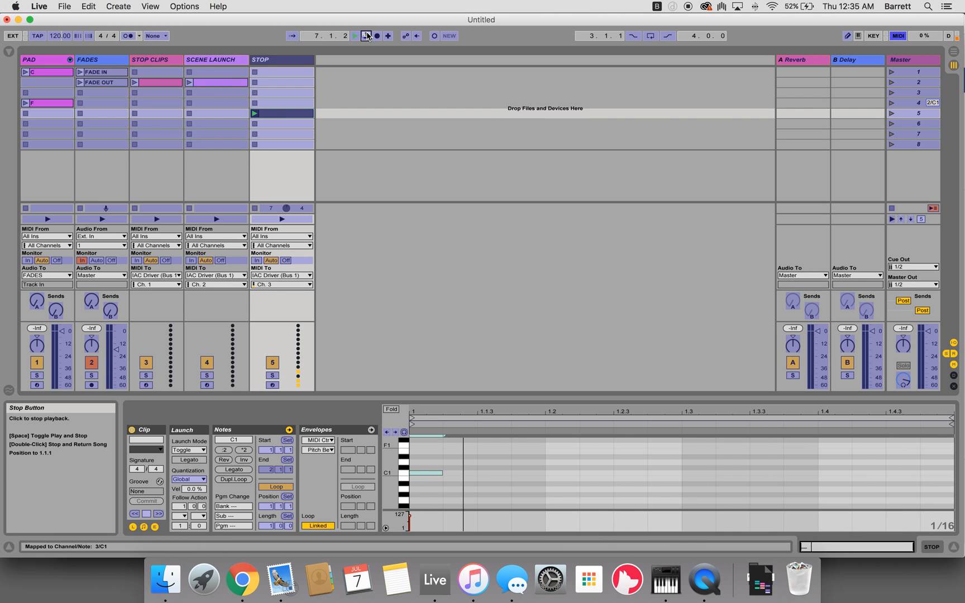
left_click(354, 36)
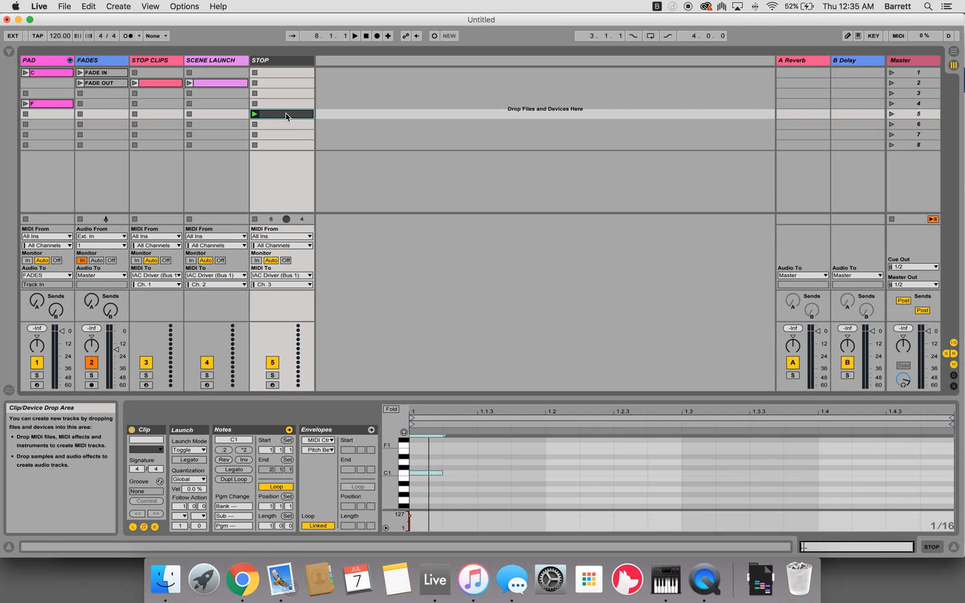
mouse_move(266, 117)
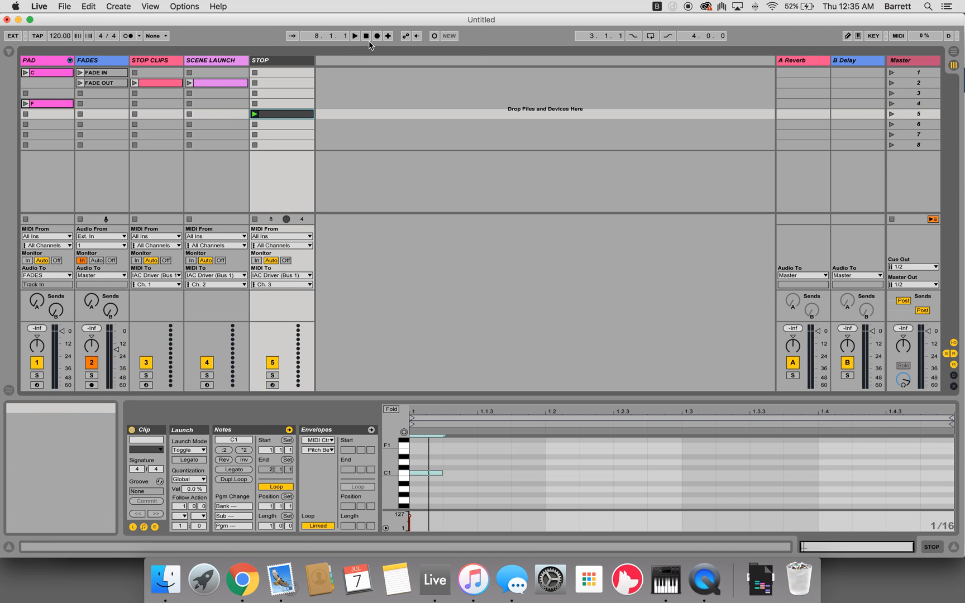
mouse_move(343, 96)
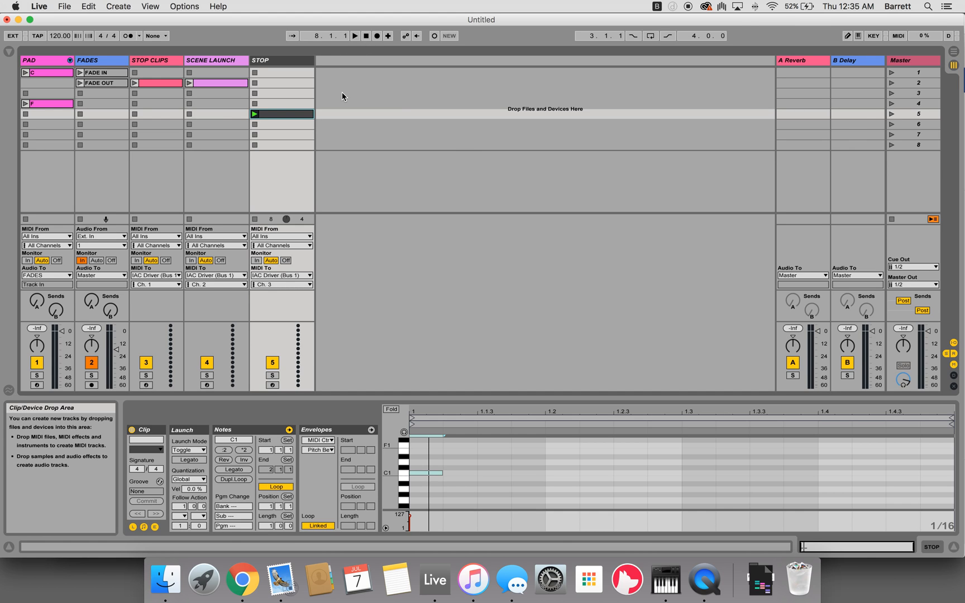
mouse_move(273, 116)
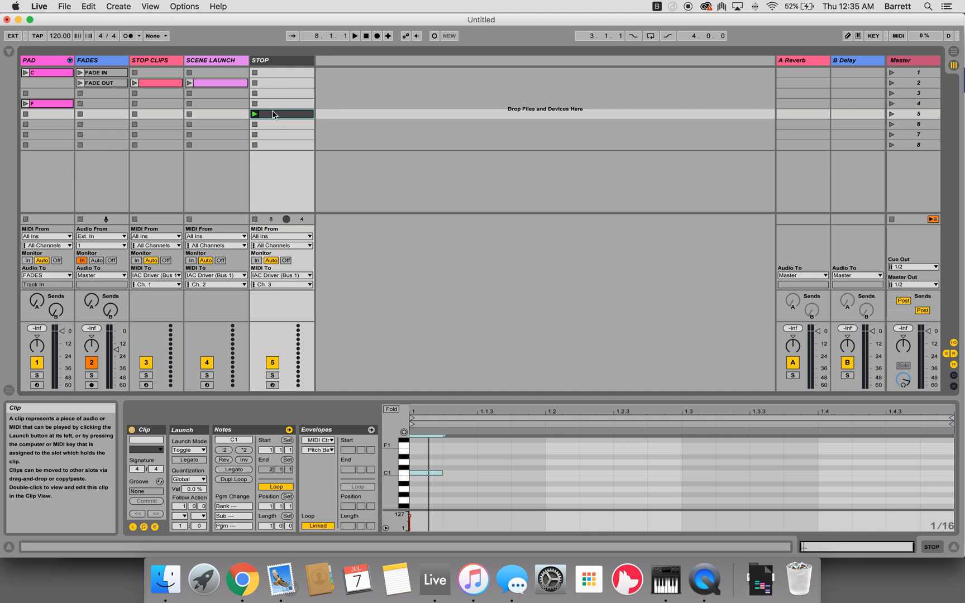
mouse_move(293, 50)
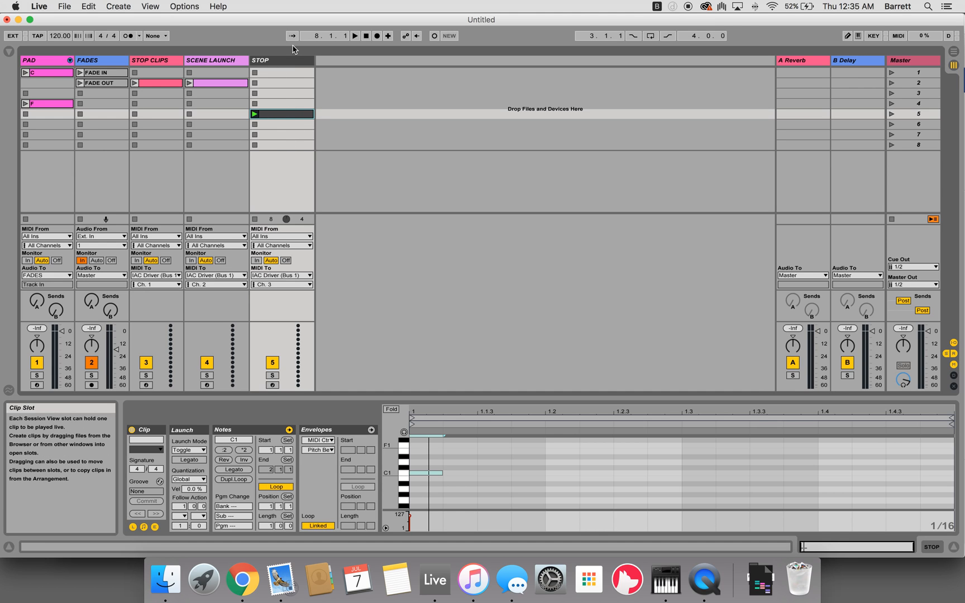
mouse_move(314, 145)
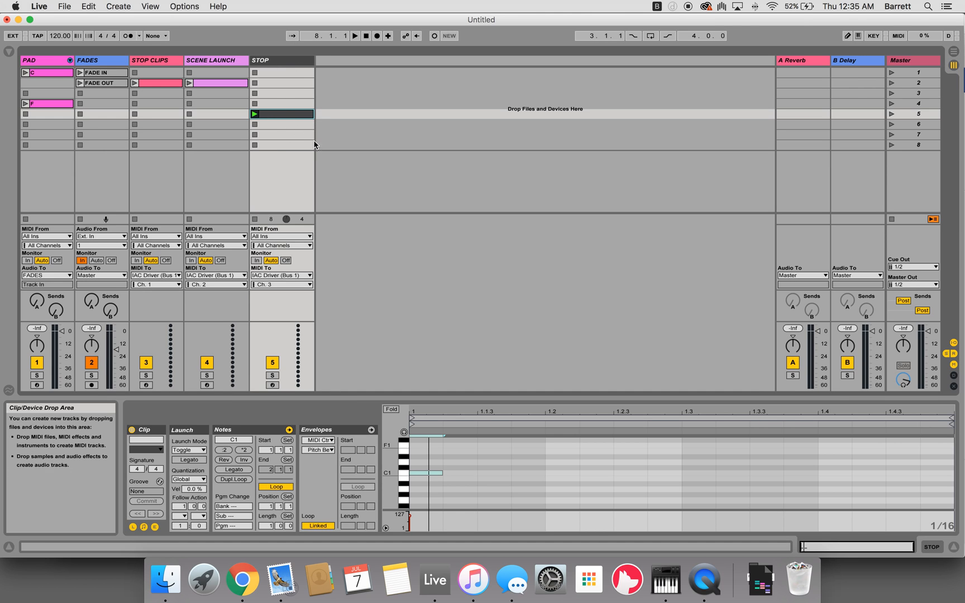
mouse_move(282, 114)
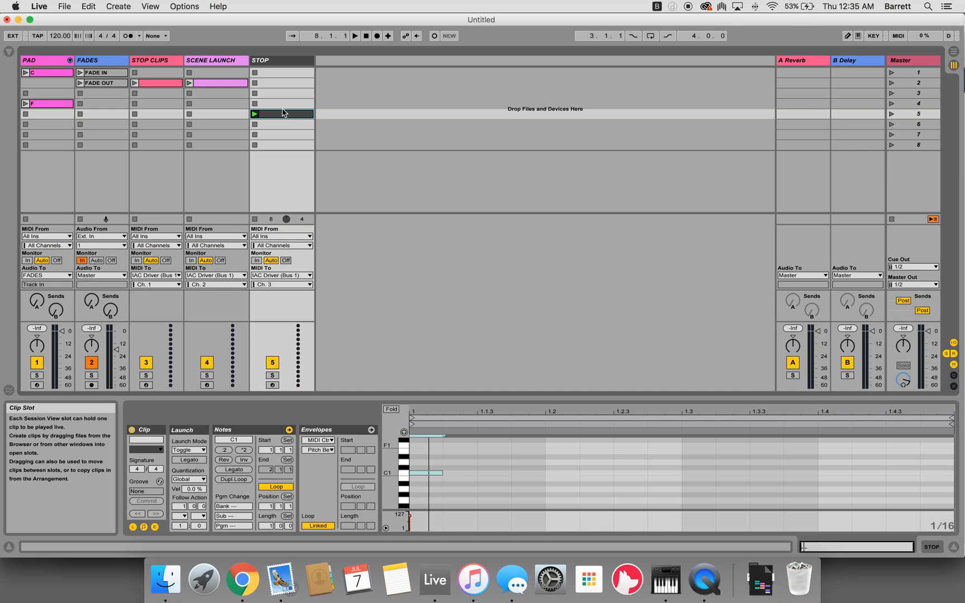
mouse_move(245, 97)
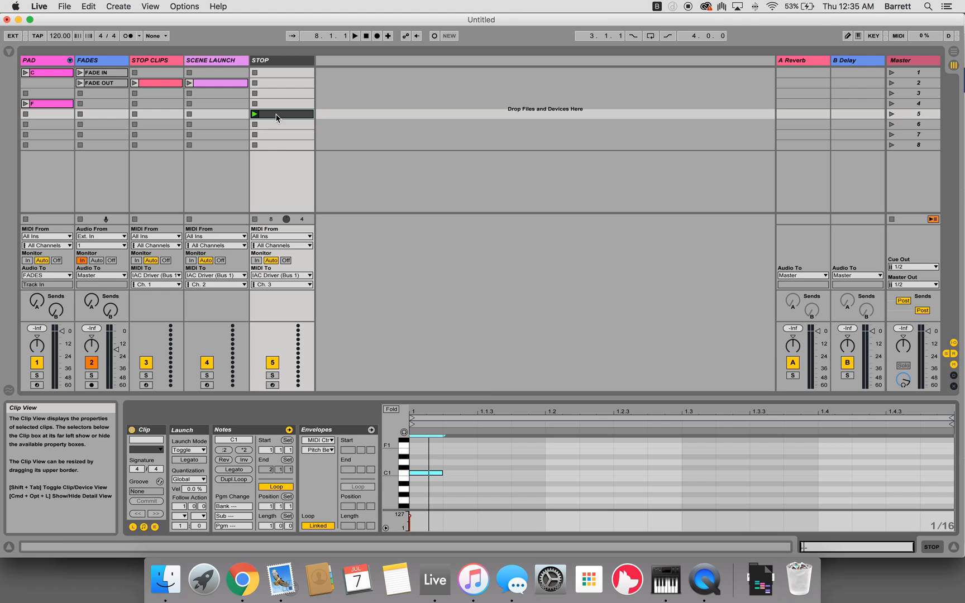
Select the STOP track's clip holding the C1 note.
left_click(434, 472)
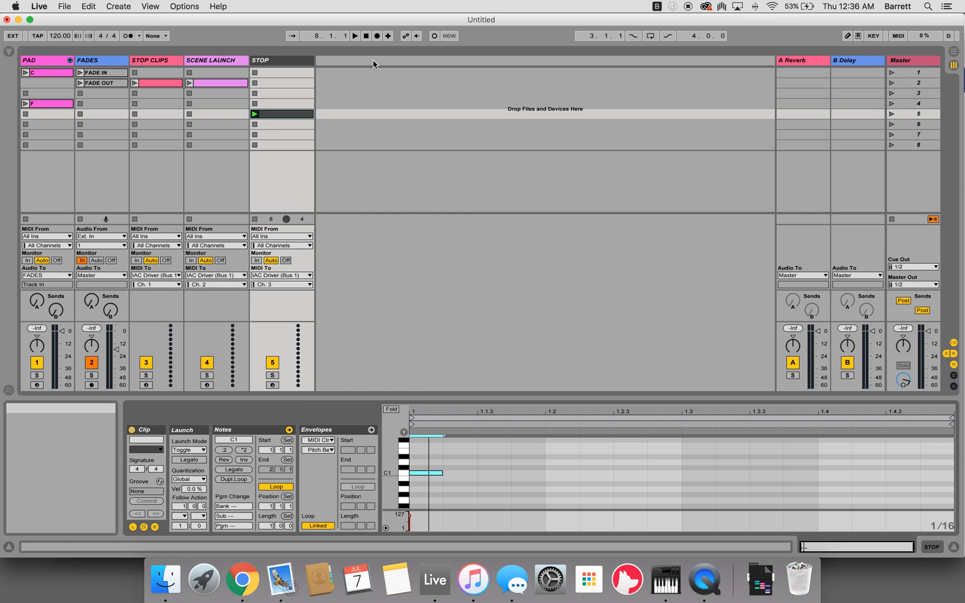
mouse_move(923, 118)
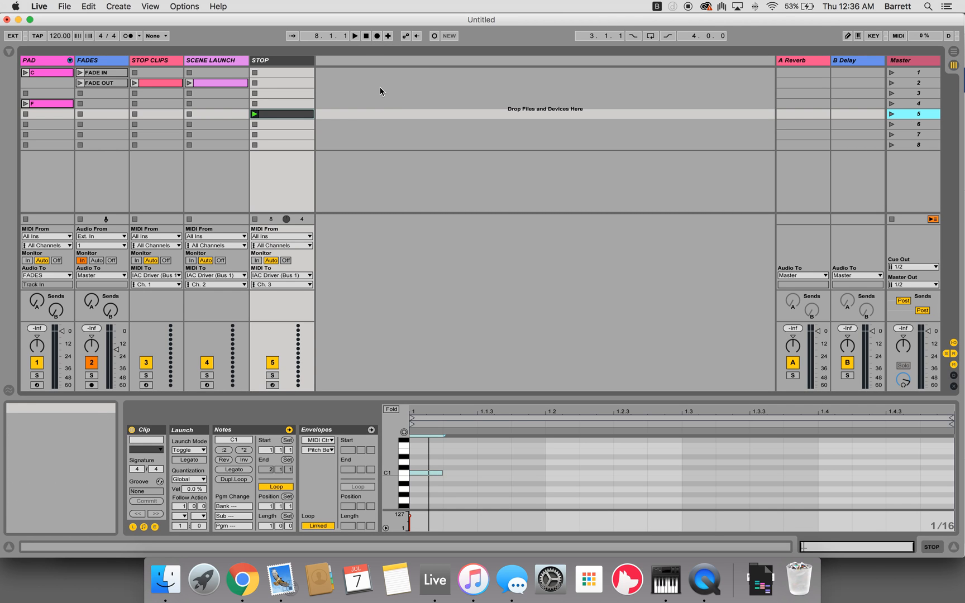
mouse_move(387, 103)
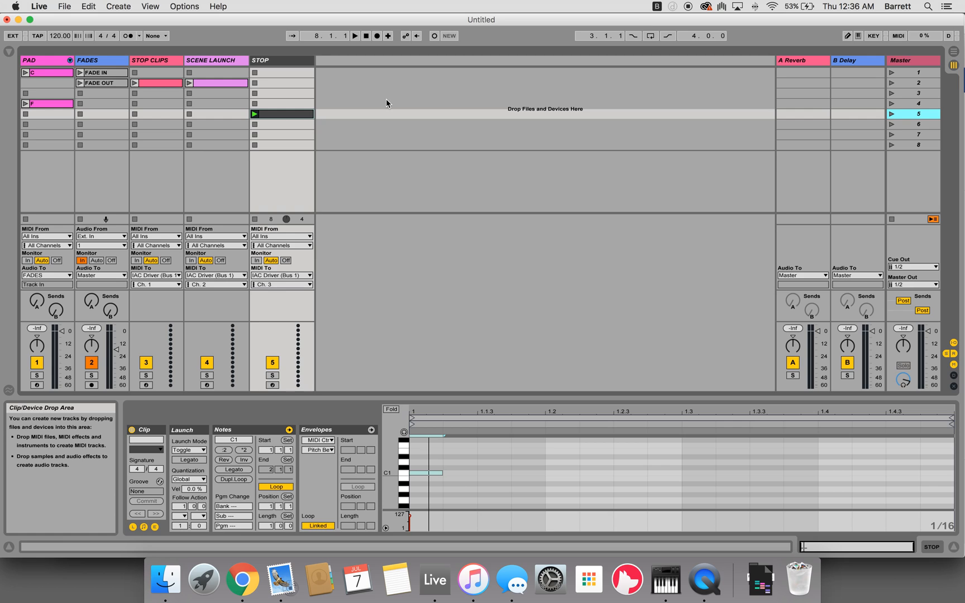
mouse_move(366, 35)
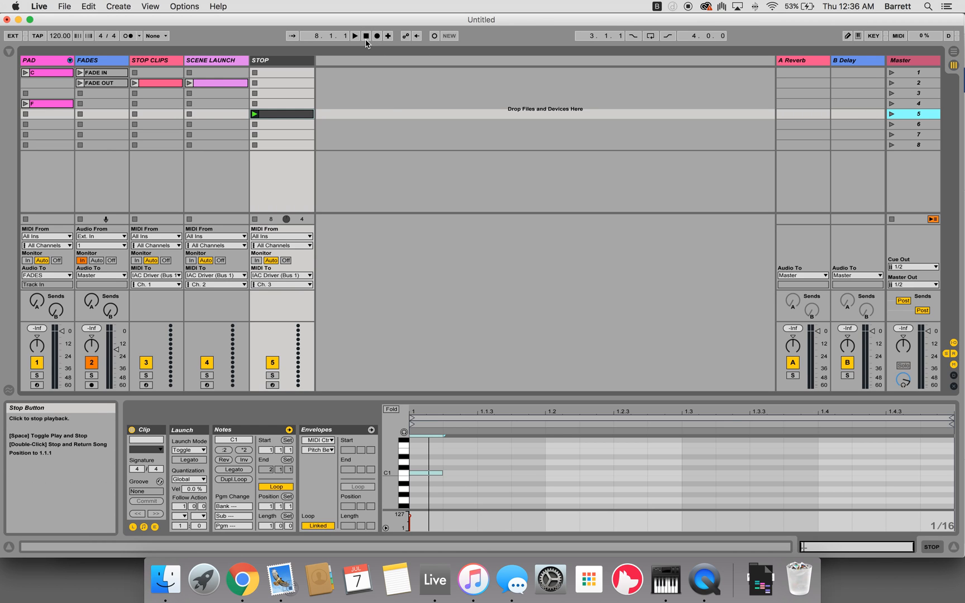
mouse_move(910, 116)
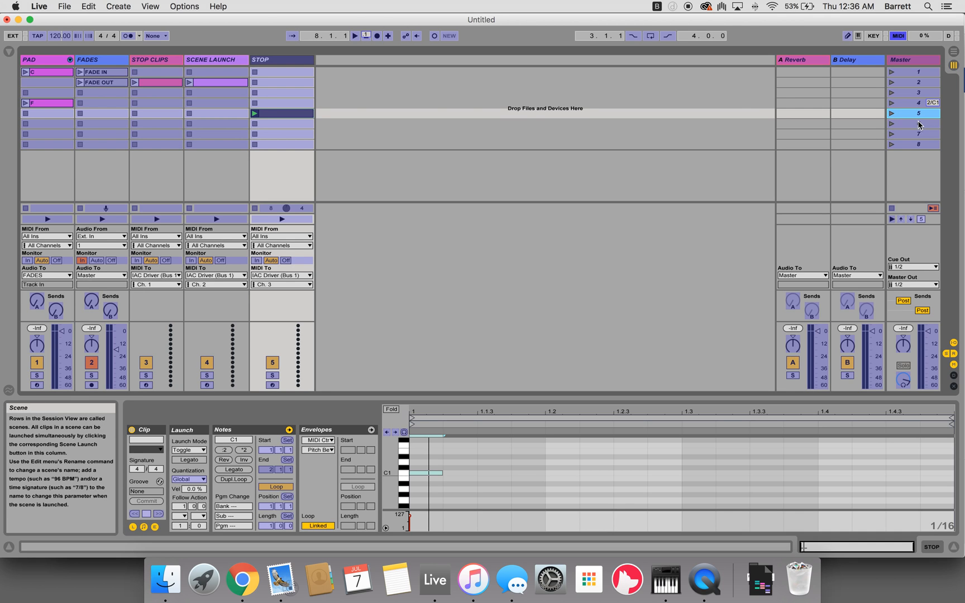
mouse_move(366, 38)
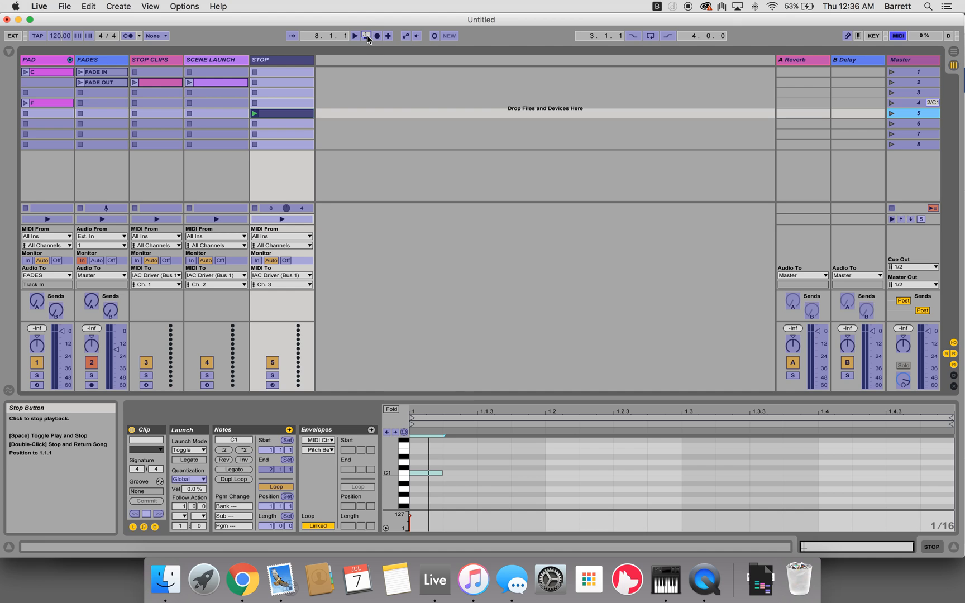
mouse_move(934, 111)
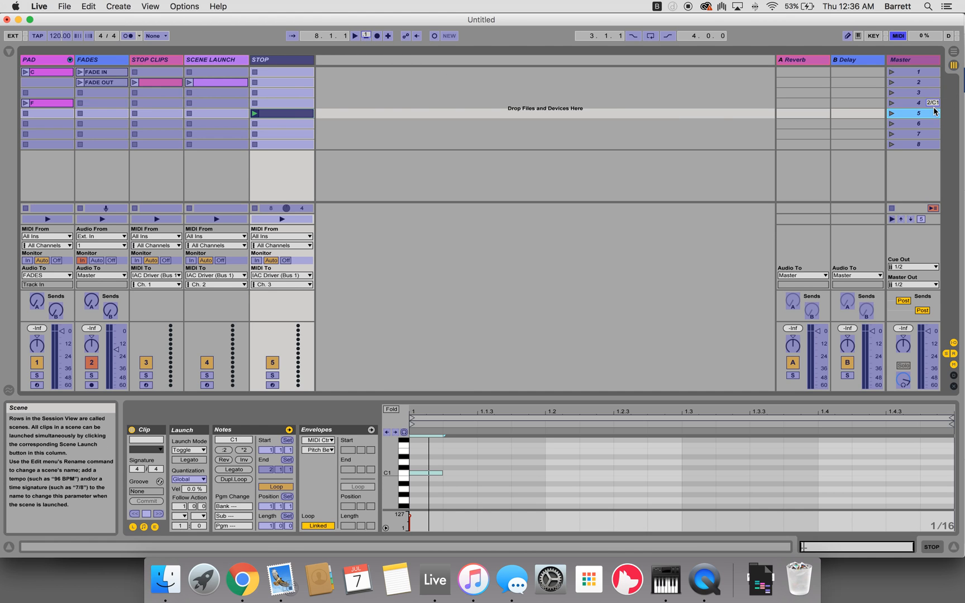
mouse_move(916, 150)
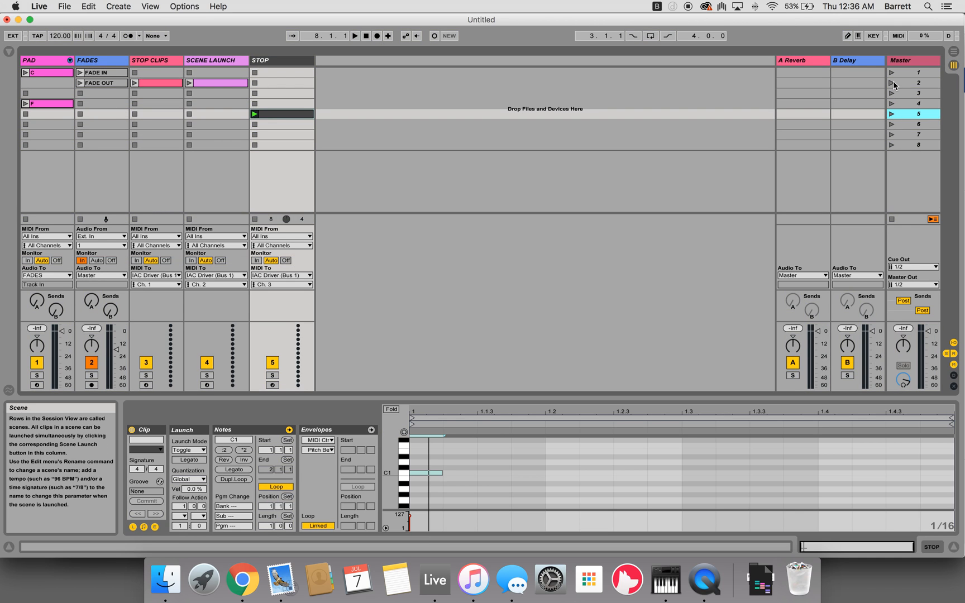
mouse_move(893, 75)
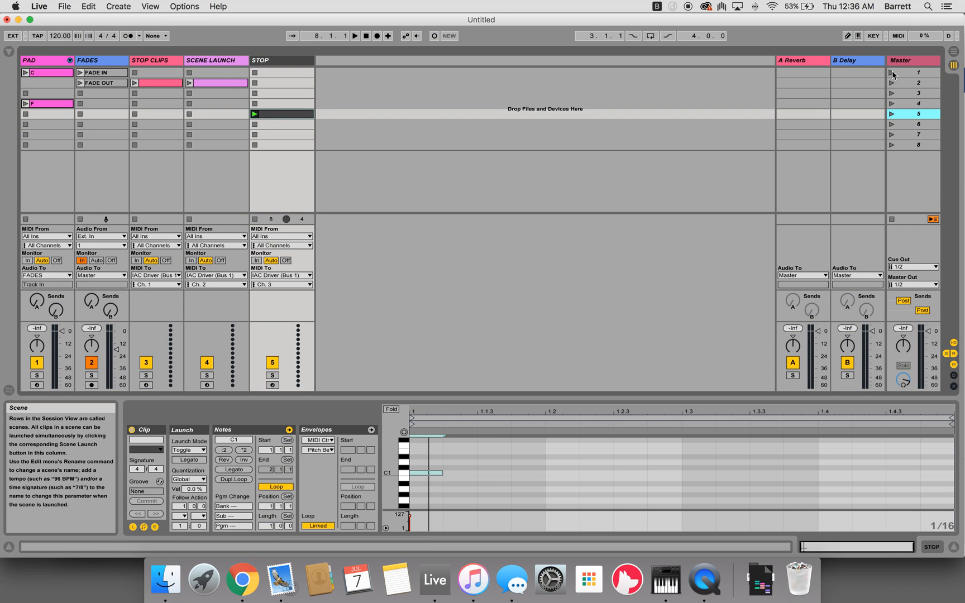
mouse_move(890, 77)
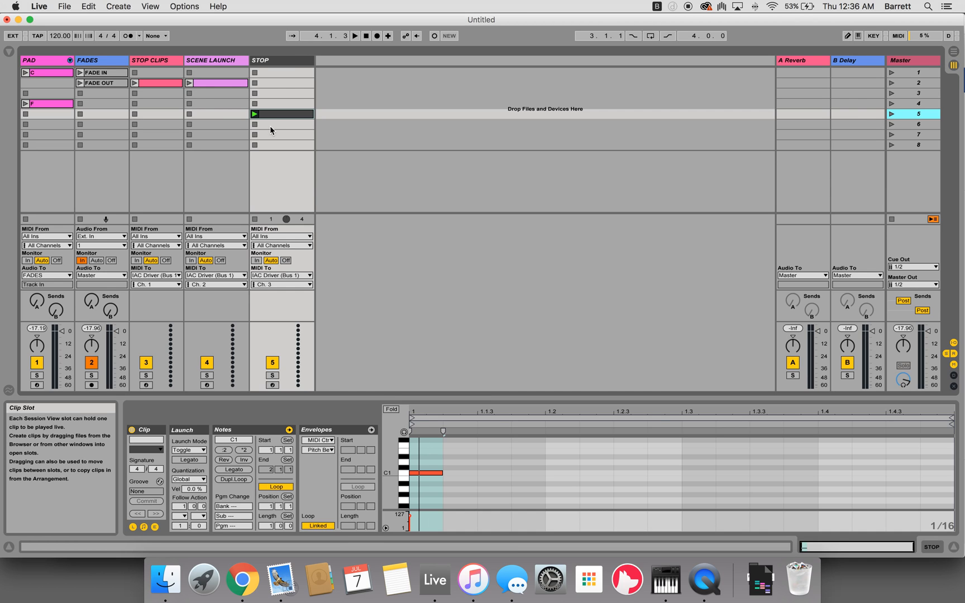
mouse_move(143, 83)
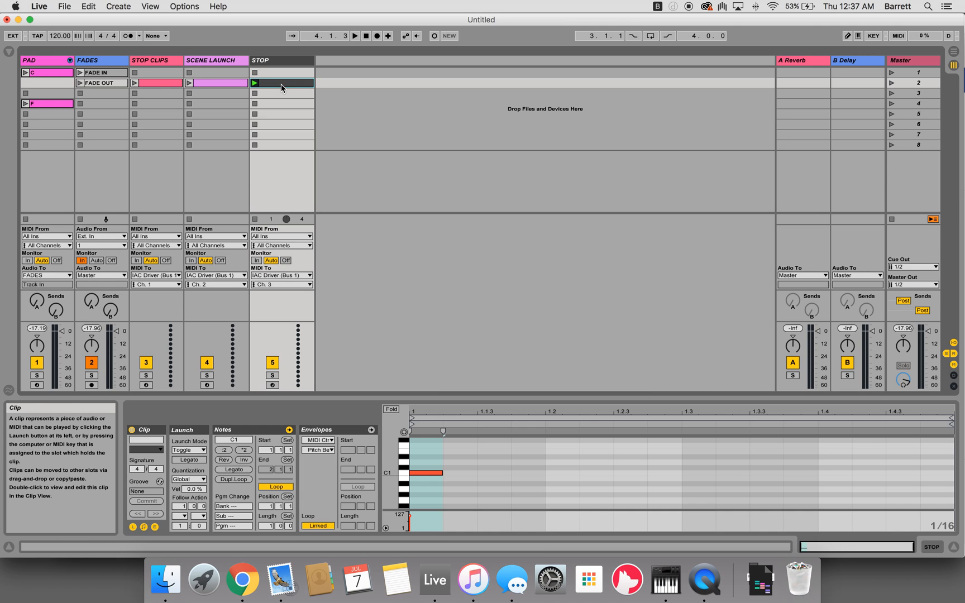
mouse_move(242, 91)
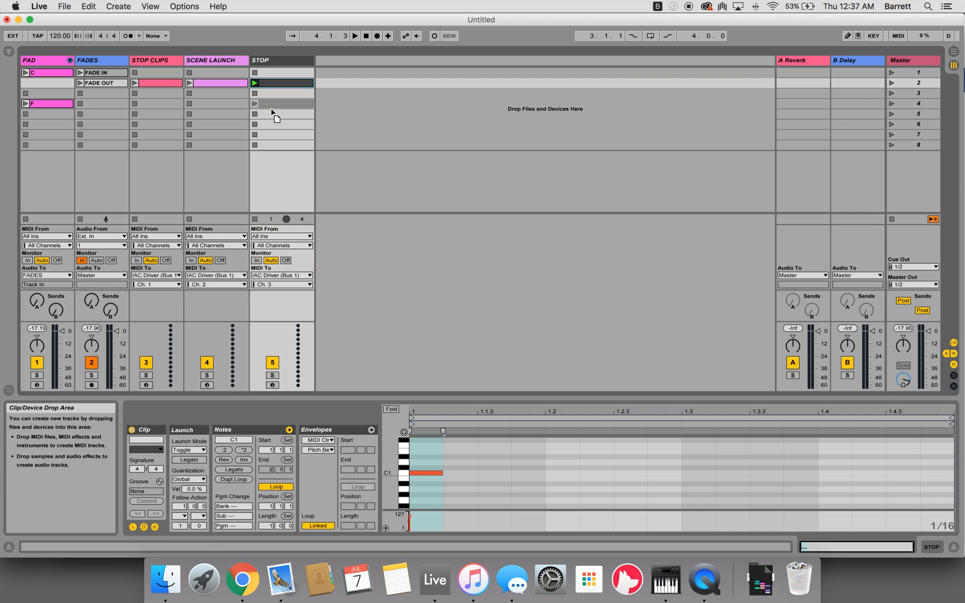
mouse_move(273, 109)
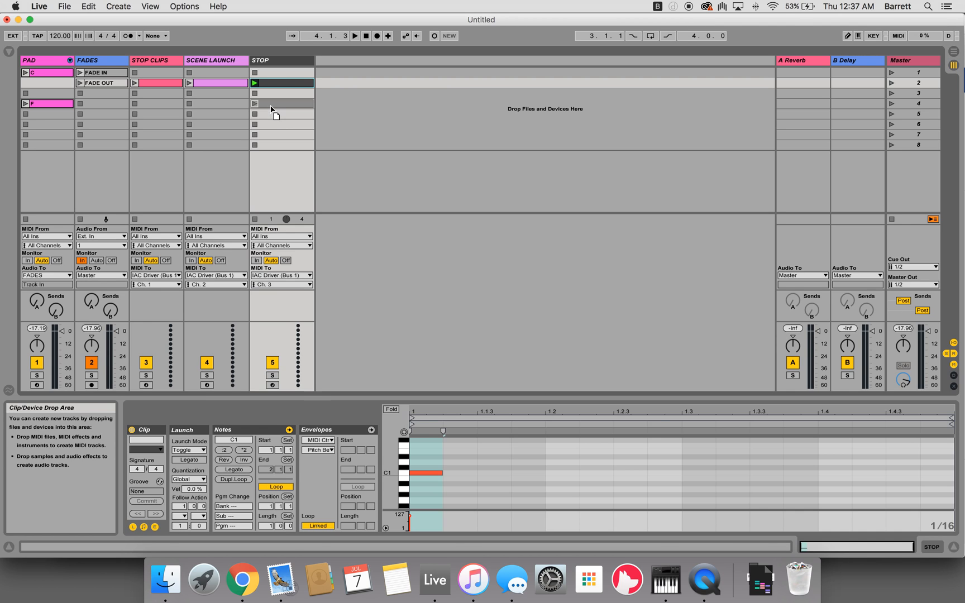
Drop the STOP clip into the scene 4 slot of the STOP track.
left_click(282, 103)
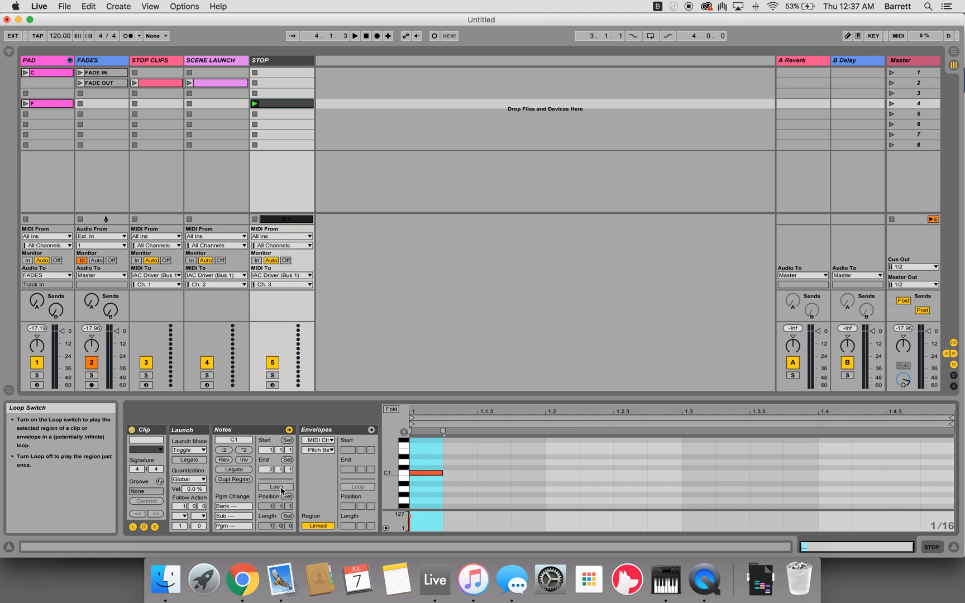
Turn off the STOP clip's loop and place its C1 note at bar 3.
left_click(276, 487)
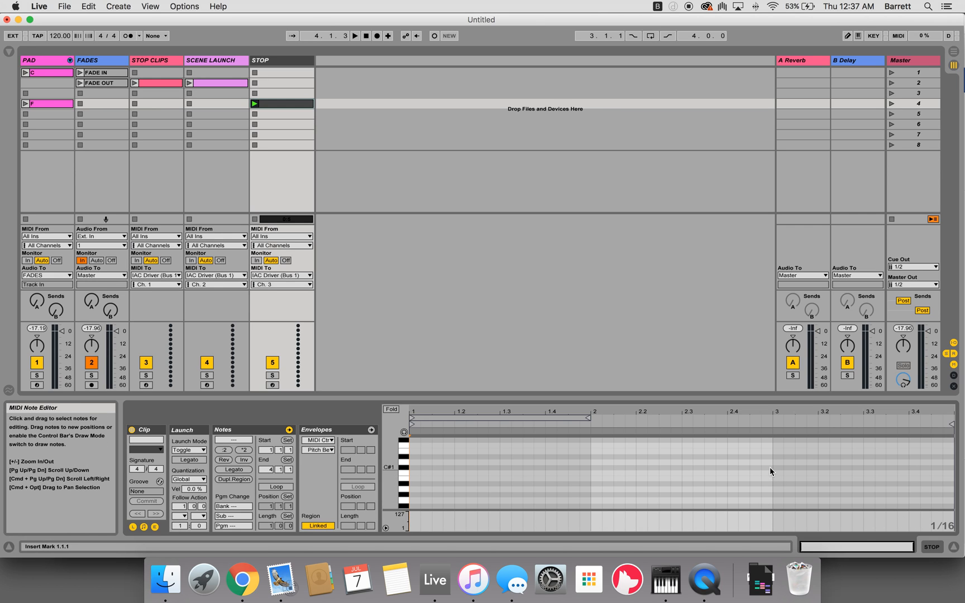
left_click(777, 472)
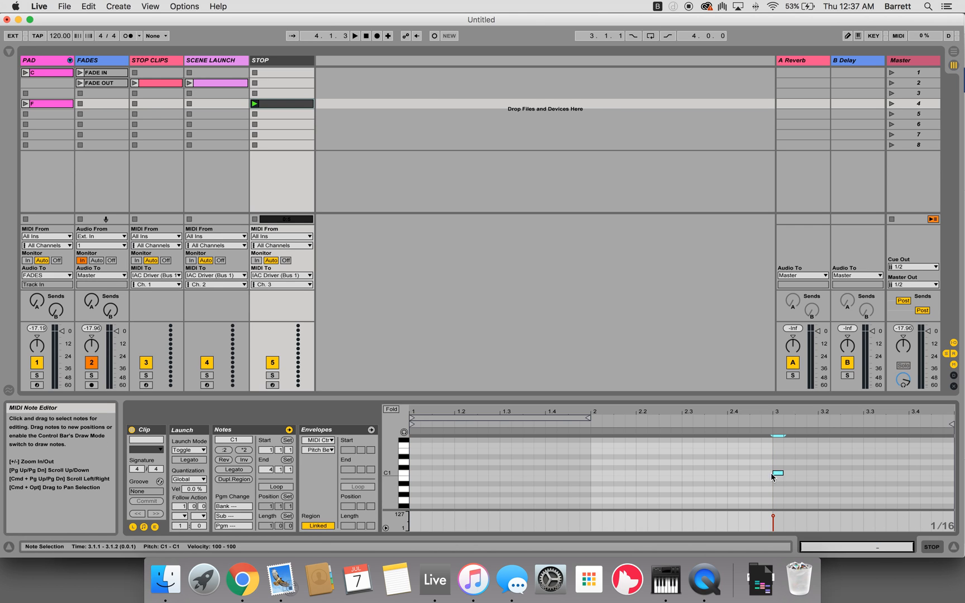
mouse_move(892, 72)
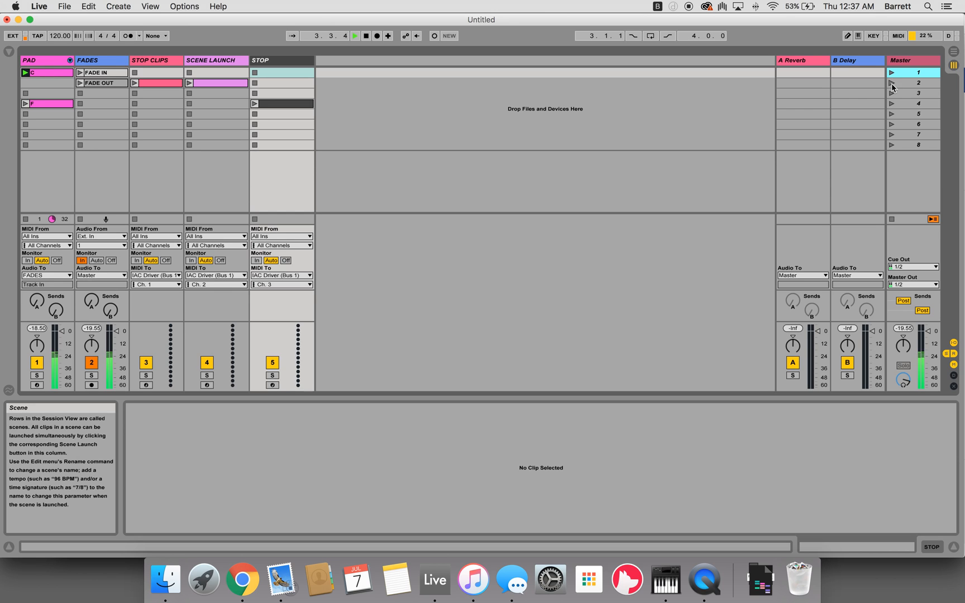
Launch scene 4 to test the stop, then deselect the STOP clip.
left_click(917, 83)
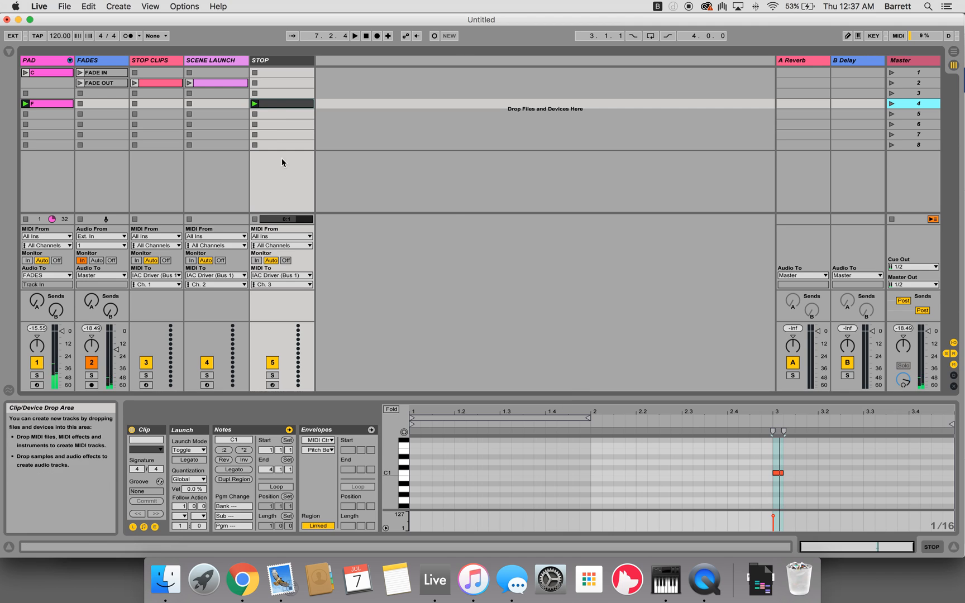
mouse_move(269, 115)
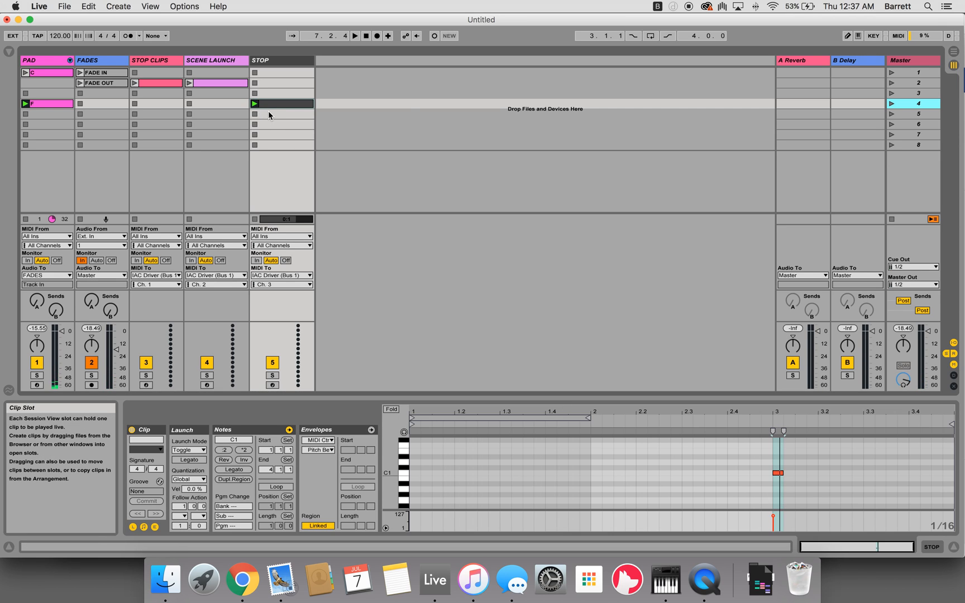
left_click(282, 133)
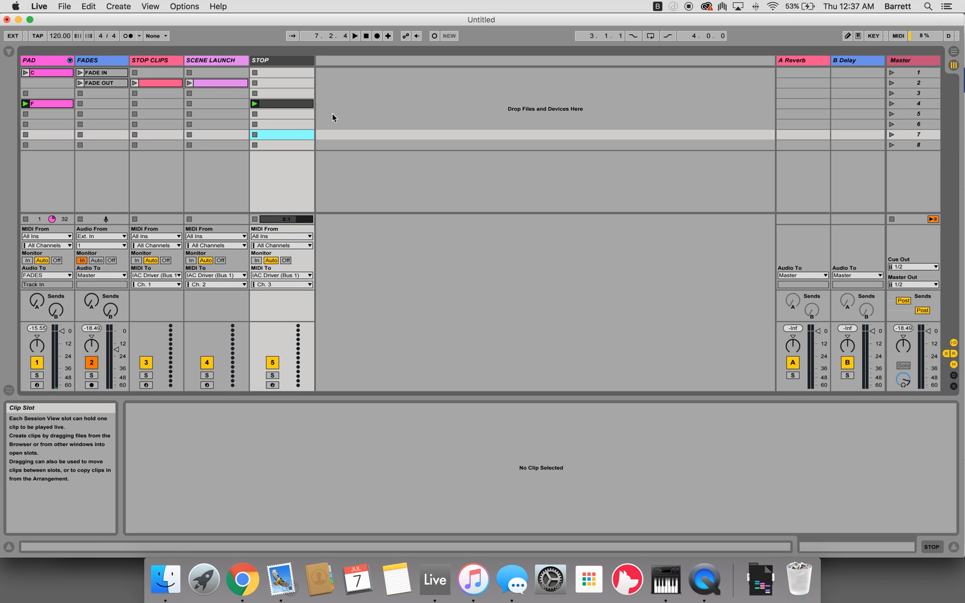
mouse_move(335, 113)
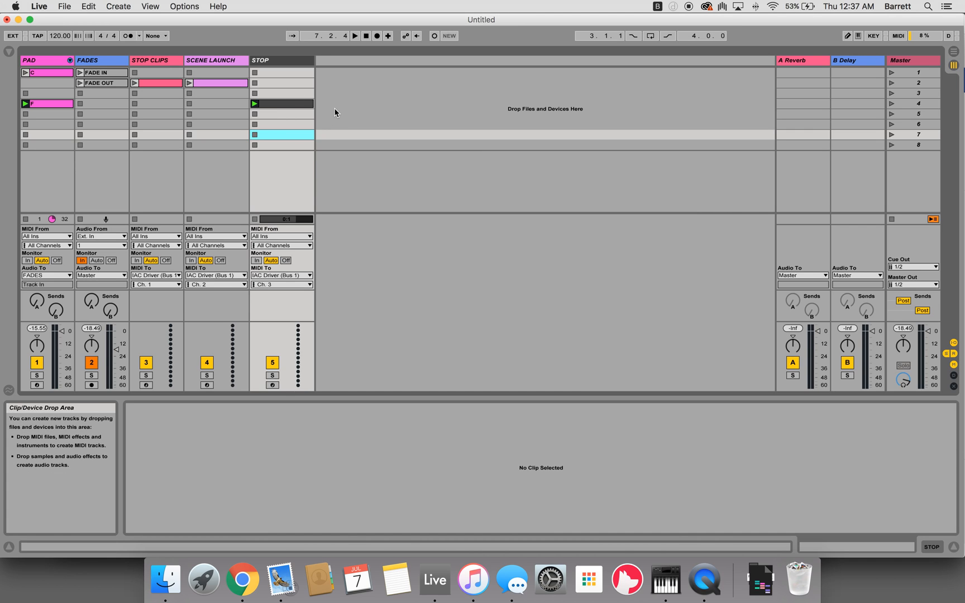